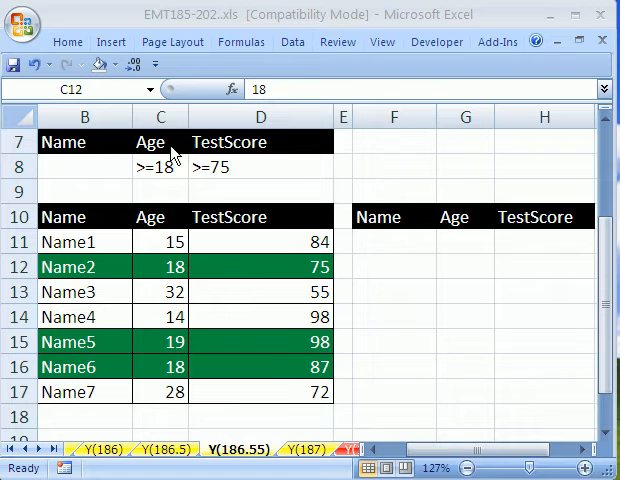
pyautogui.moveTo(100, 342)
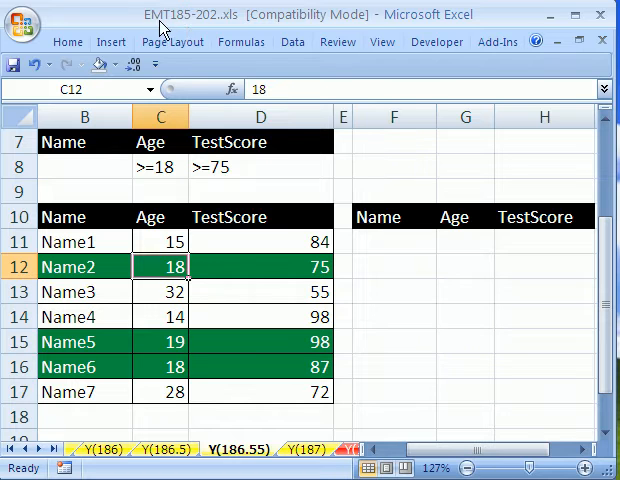
pyautogui.moveTo(210, 30)
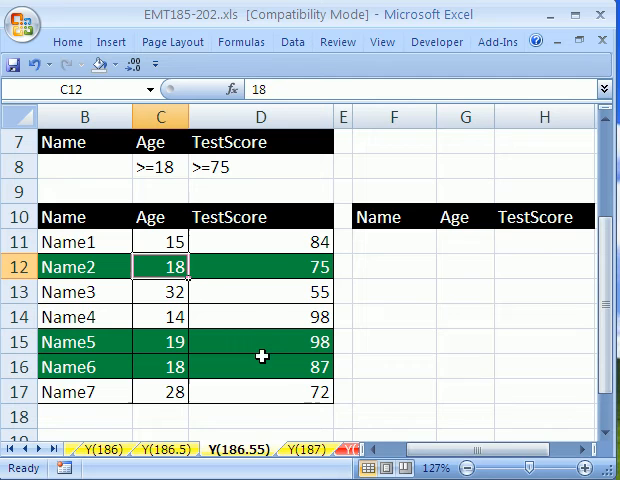
pyautogui.moveTo(195, 330)
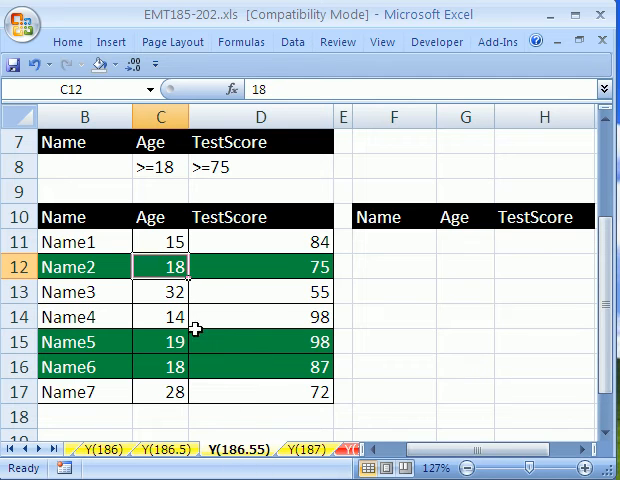
pyautogui.moveTo(240, 291)
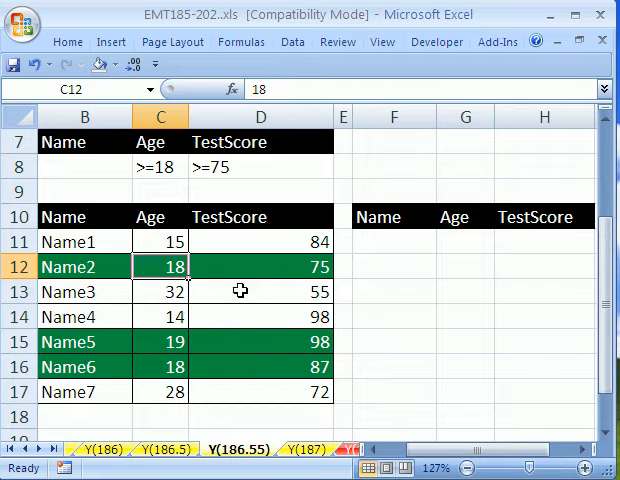
pyautogui.moveTo(165, 299)
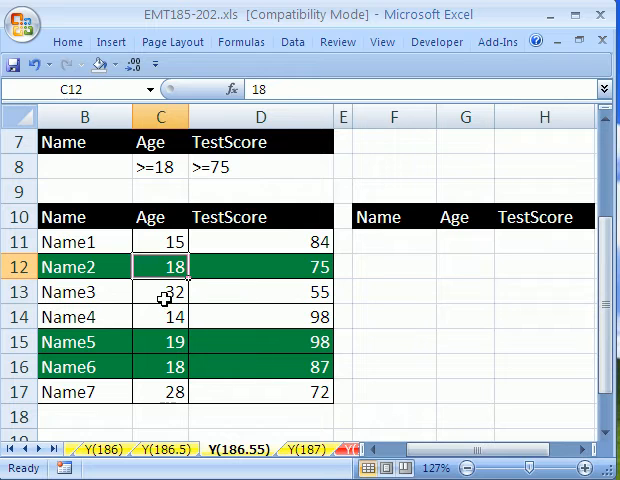
pyautogui.moveTo(189, 169)
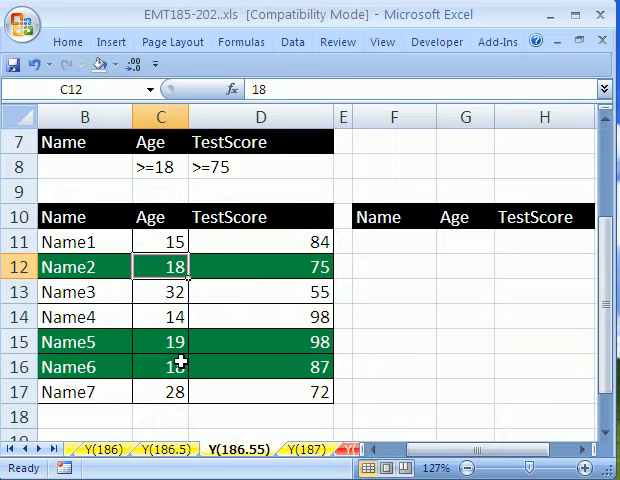
pyautogui.moveTo(220, 293)
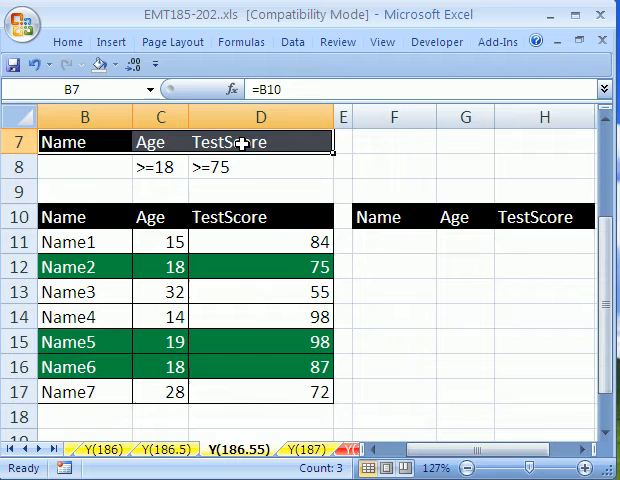
pyautogui.moveTo(262, 217)
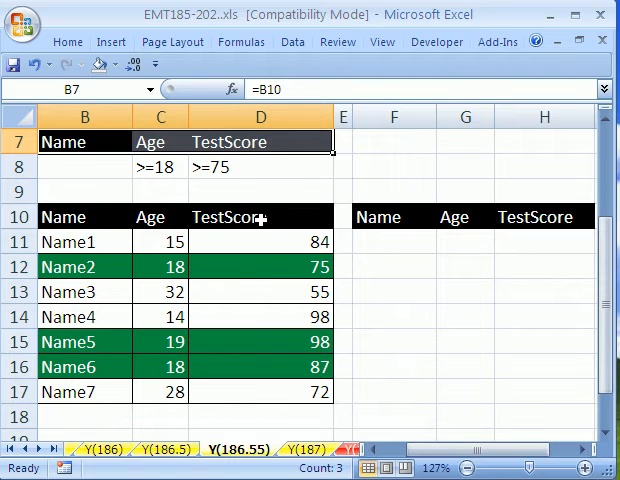
pyautogui.moveTo(157, 170)
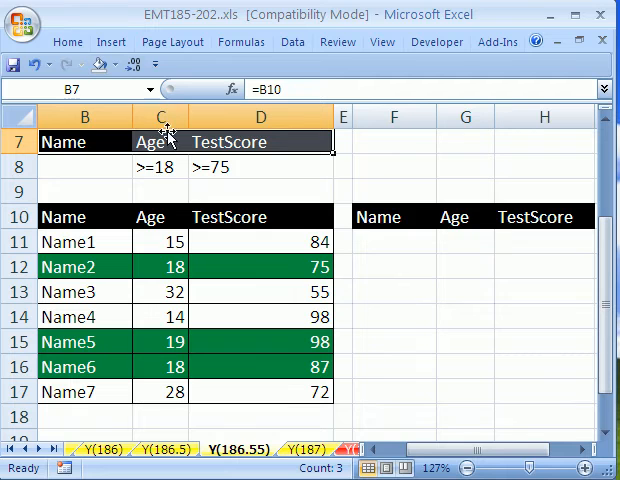
pyautogui.moveTo(281, 159)
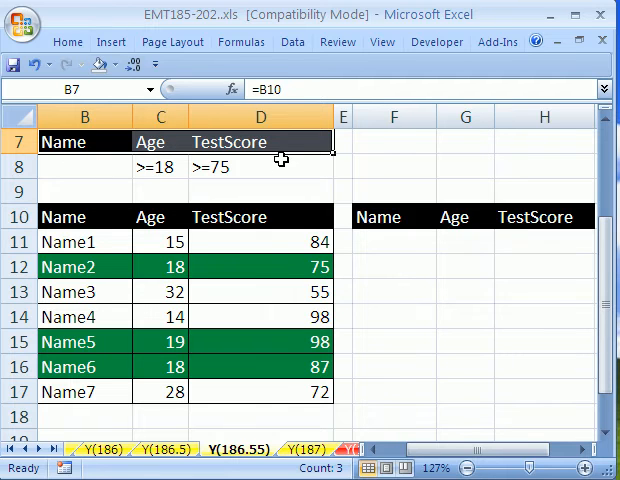
pyautogui.moveTo(416, 240)
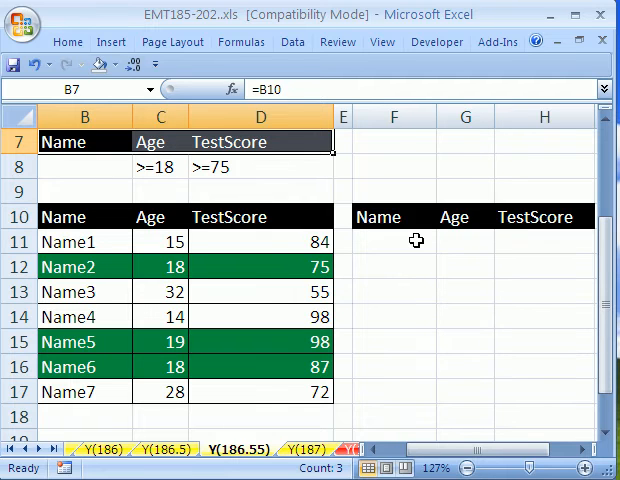
pyautogui.moveTo(393, 217)
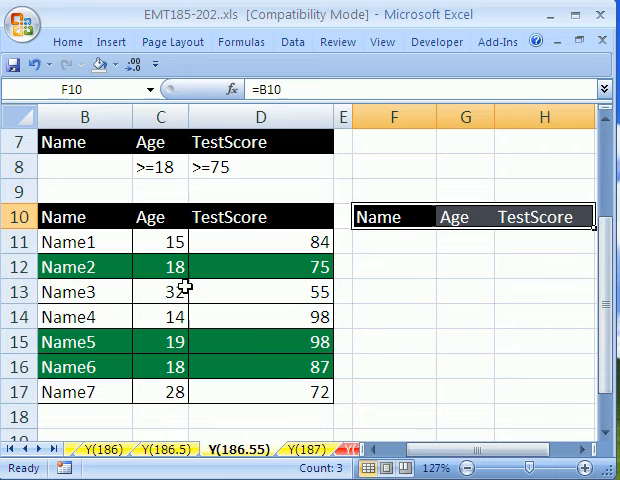
# Start Advanced Filter on list B10:D17 with criteria B7:D8, copying matches to another location
pyautogui.click(161, 266)
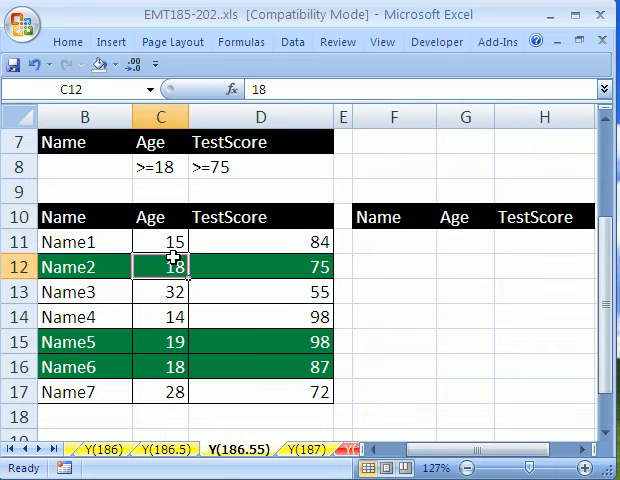
pyautogui.moveTo(159, 297)
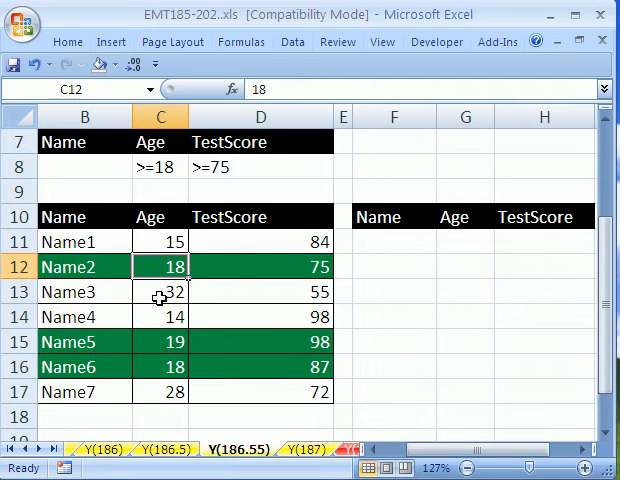
pyautogui.click(292, 42)
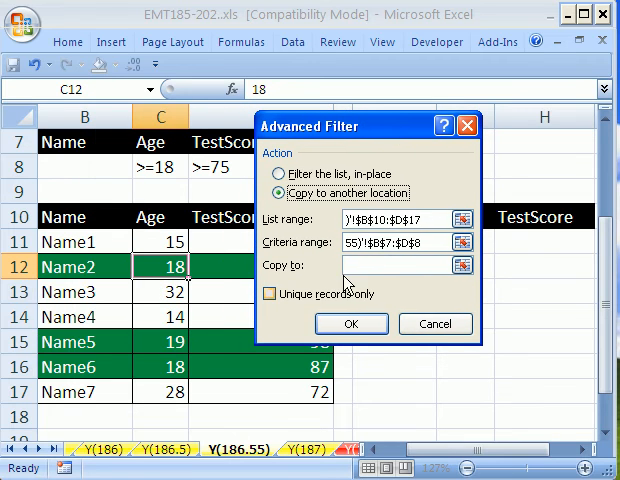
pyautogui.click(400, 265)
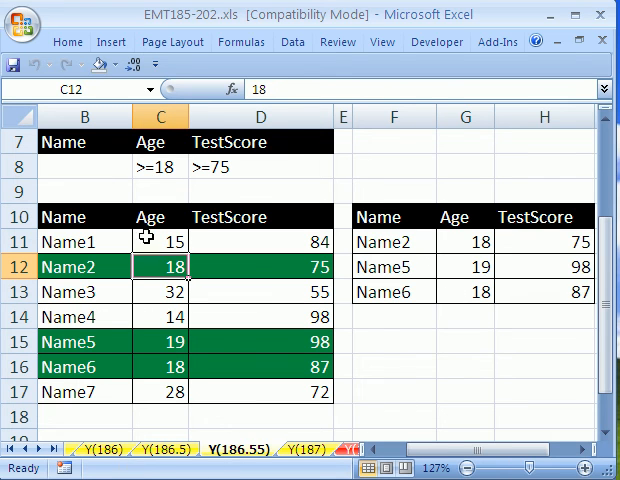
pyautogui.moveTo(379, 162)
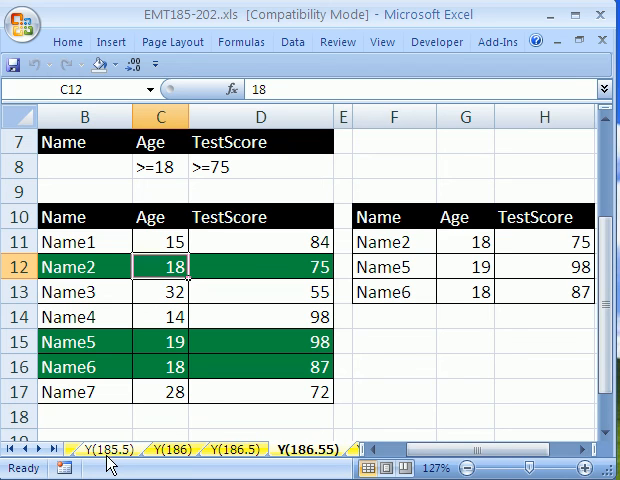
pyautogui.moveTo(185, 220)
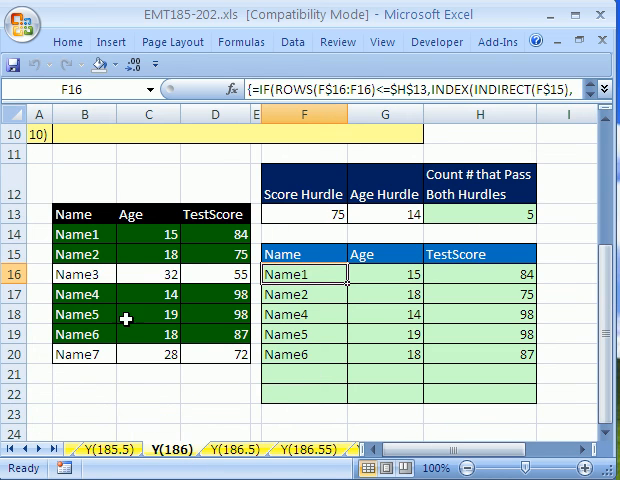
pyautogui.moveTo(318, 450)
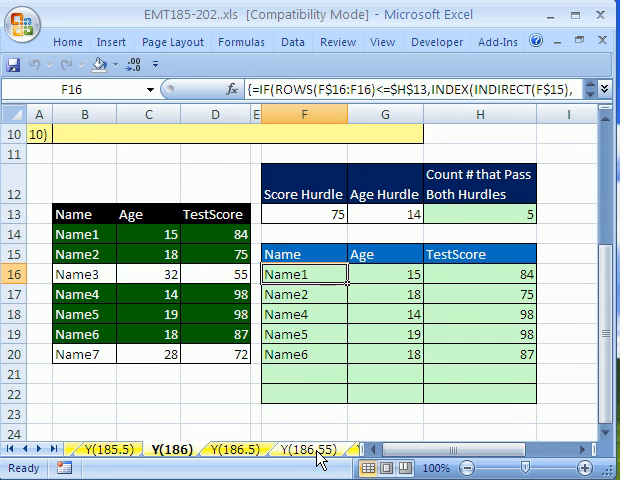
pyautogui.click(307, 439)
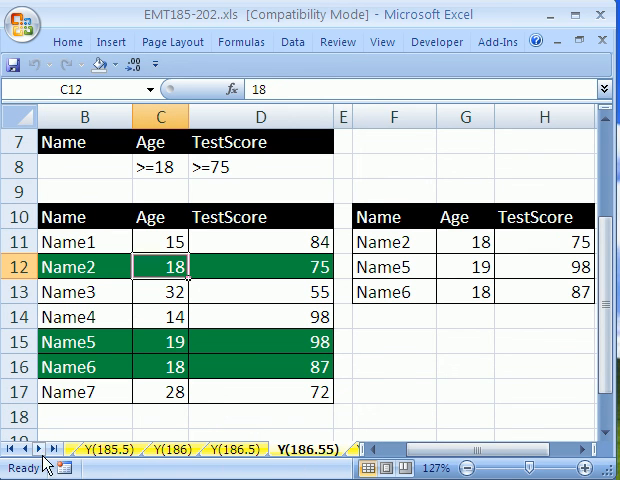